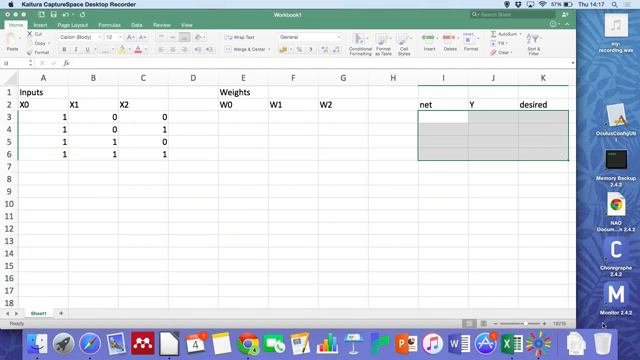
pyautogui.moveTo(237, 272)
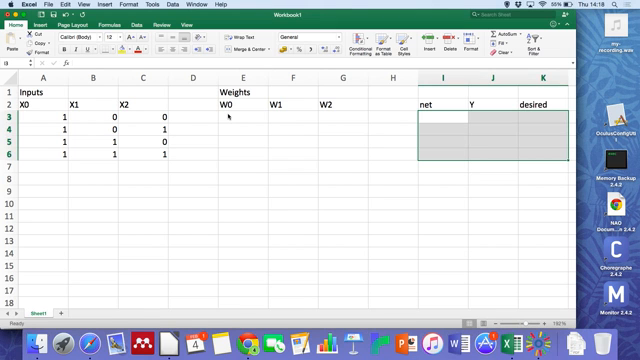
# - Enter 1 as the initial value for weights W0, W1 and W2 in E3:G3
pyautogui.click(232, 114)
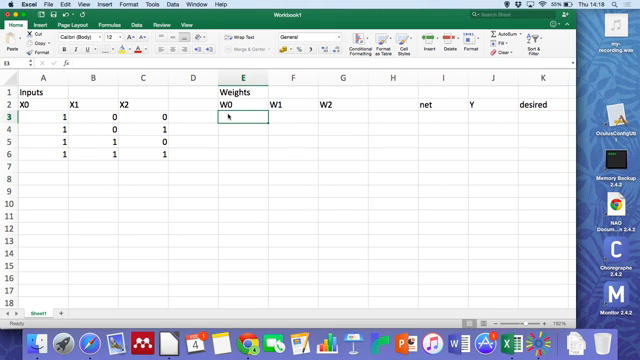
pyautogui.write('1')
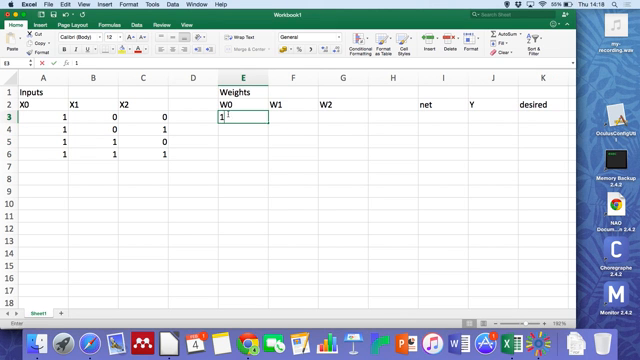
pyautogui.press('Return')
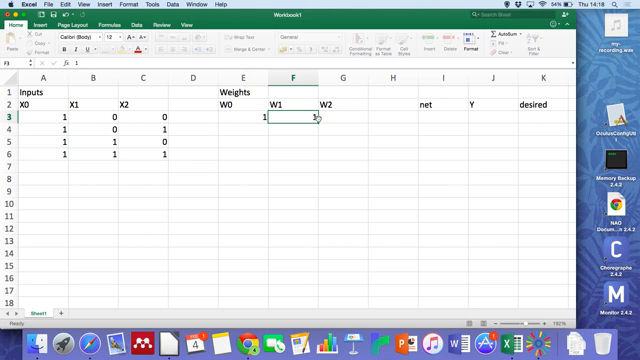
pyautogui.write('1')
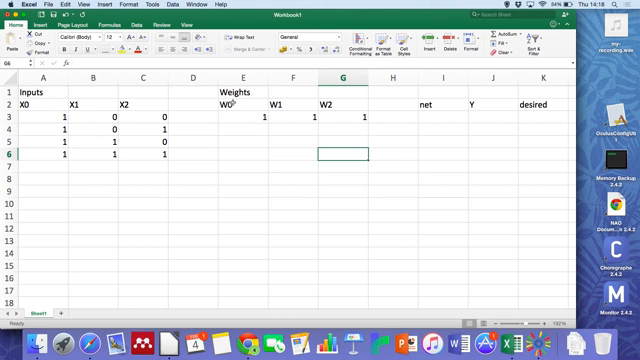
pyautogui.moveTo(352, 107)
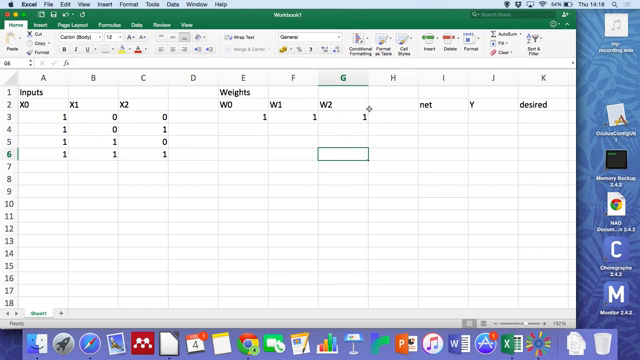
pyautogui.moveTo(428, 118)
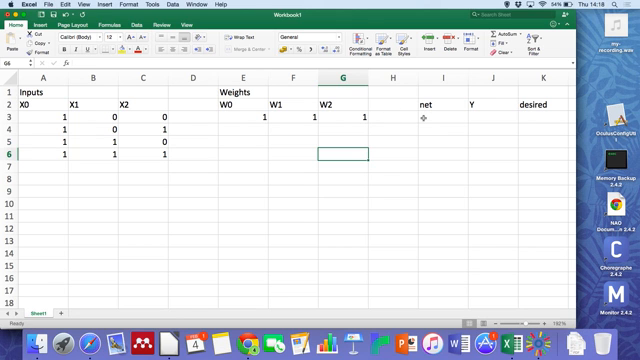
pyautogui.click(465, 123)
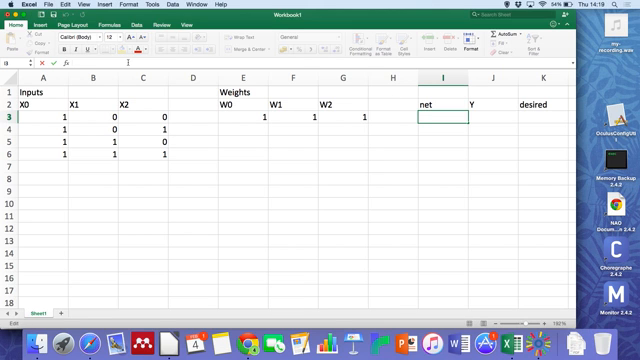
# - Build the net formula =A3*$E$3+B3*$F$3+C3*$G$3 in I3
pyautogui.write('=')
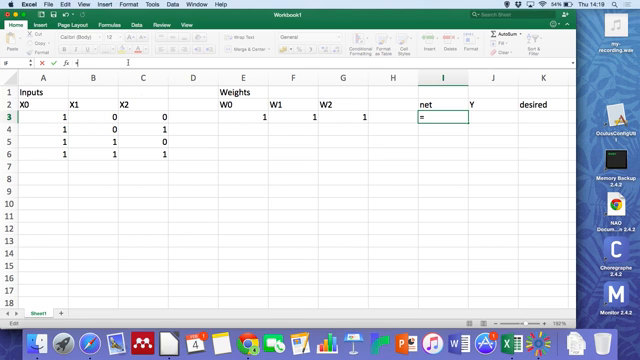
pyautogui.click(38, 118)
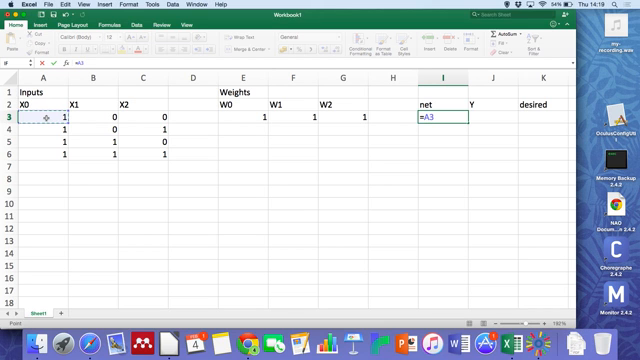
pyautogui.write('*')
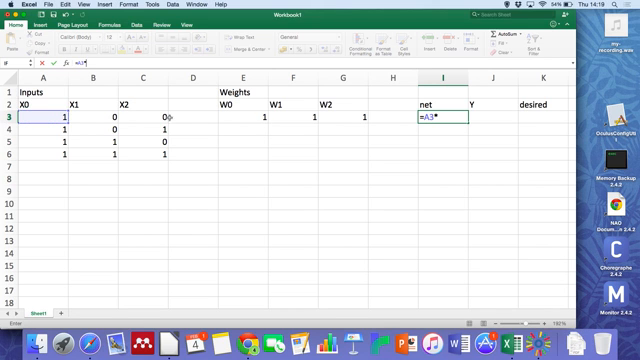
pyautogui.click(230, 117)
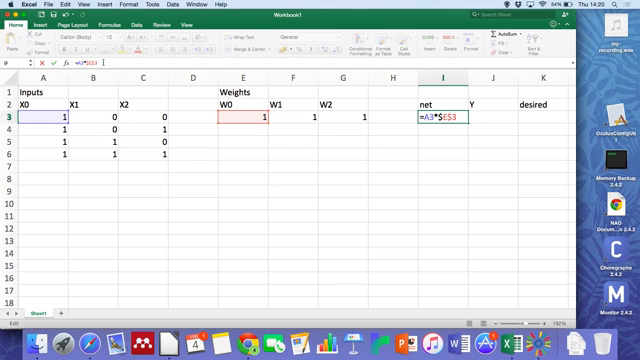
pyautogui.write('+')
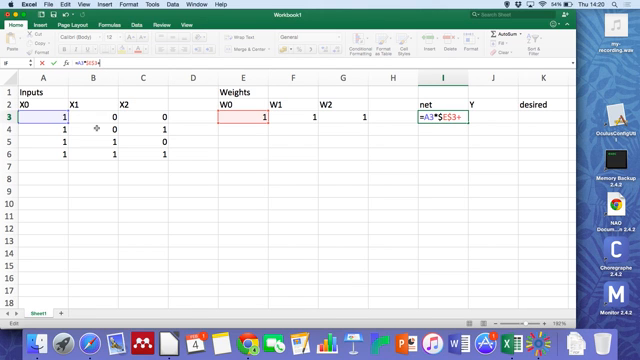
pyautogui.click(89, 116)
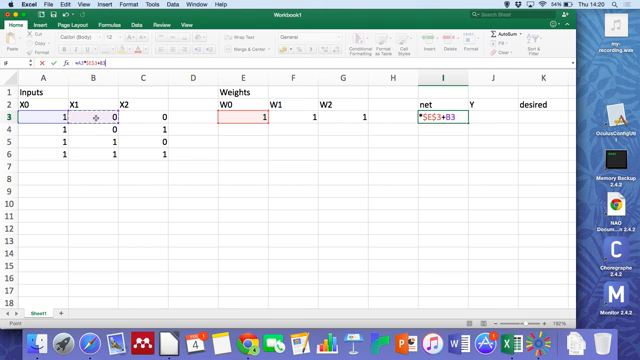
pyautogui.write('\\8')
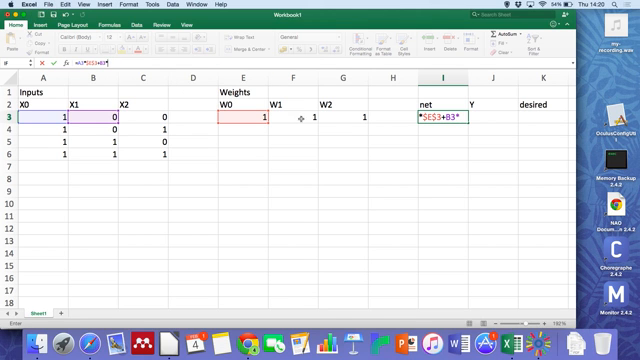
pyautogui.click(298, 119)
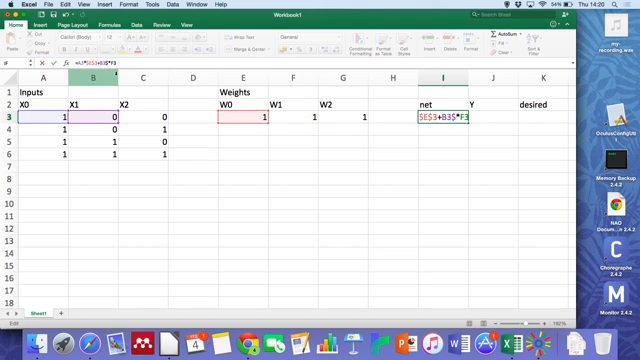
pyautogui.click(282, 121)
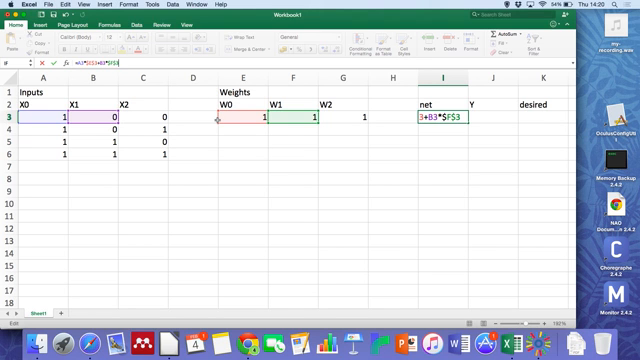
pyautogui.write('+C3*$G$3')
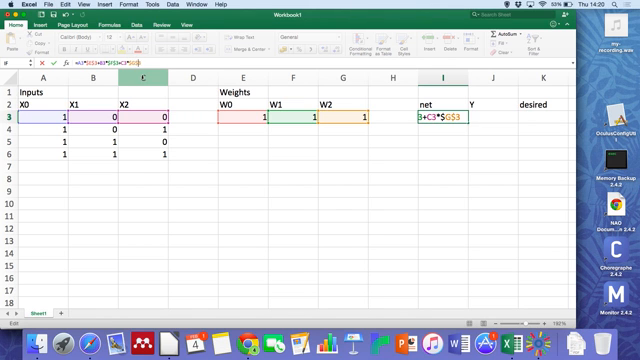
# - Confirm the I3 net formula and fill it down to I6, giving 1, 2, 2, 3
pyautogui.press('Return')
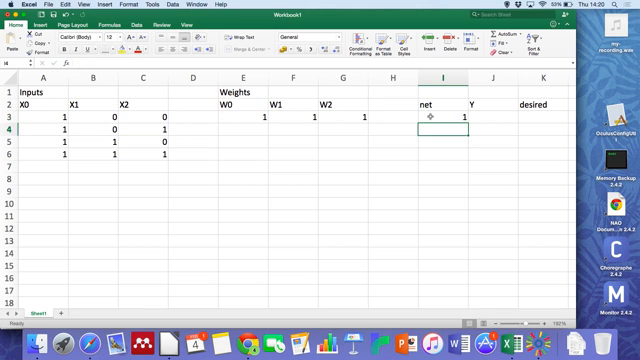
pyautogui.click(437, 113)
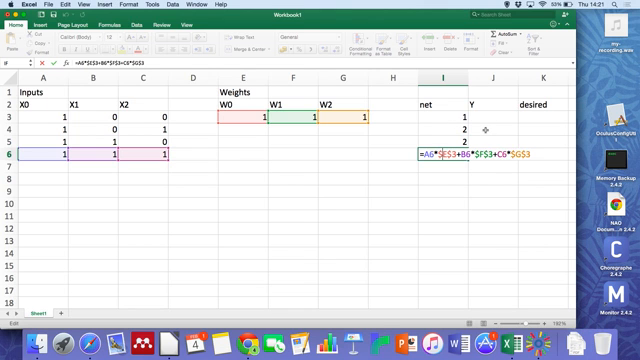
pyautogui.press('Return')
pyautogui.write('=')
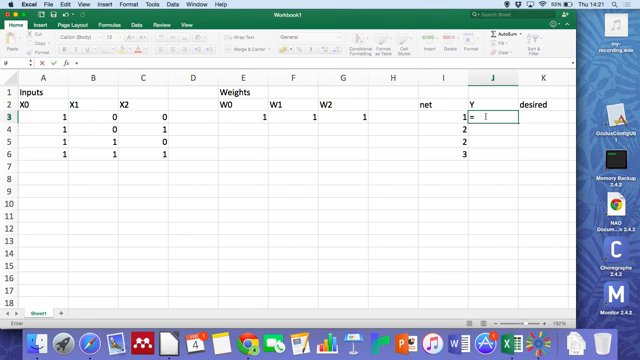
# - Enter =IF(I3>=0,1,0) in J3 as the Y threshold output
pyautogui.write('if(I3')
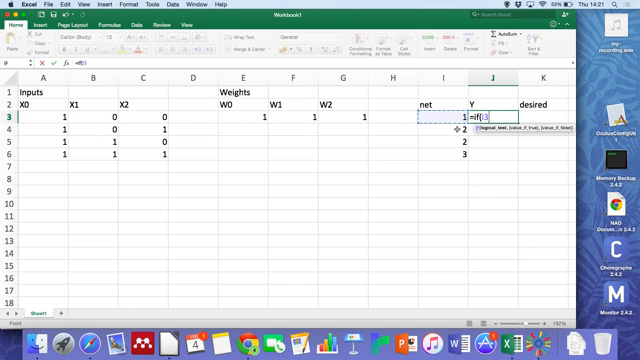
pyautogui.write(')=')
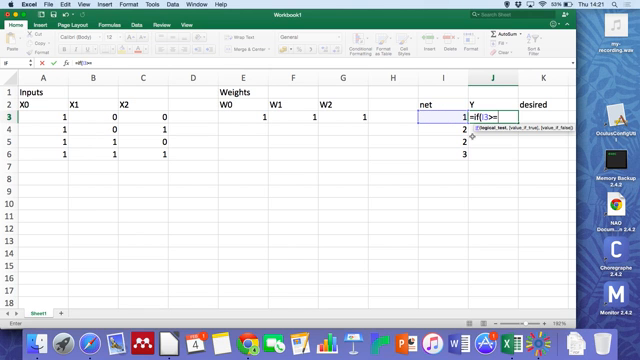
pyautogui.write('0')
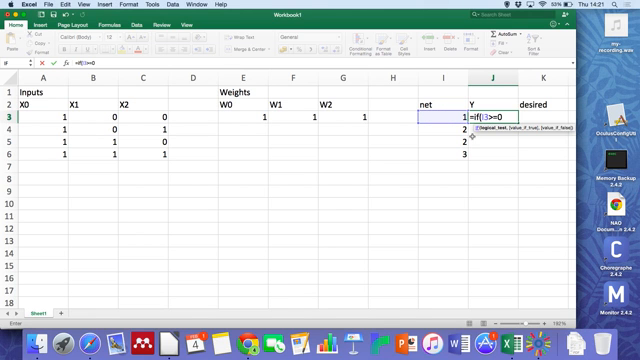
pyautogui.write(',')
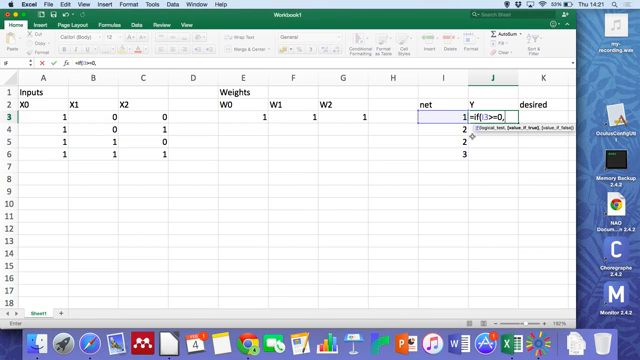
pyautogui.write('1')
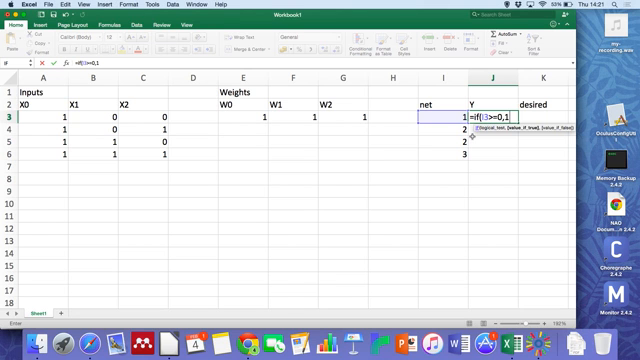
pyautogui.write(',0)')
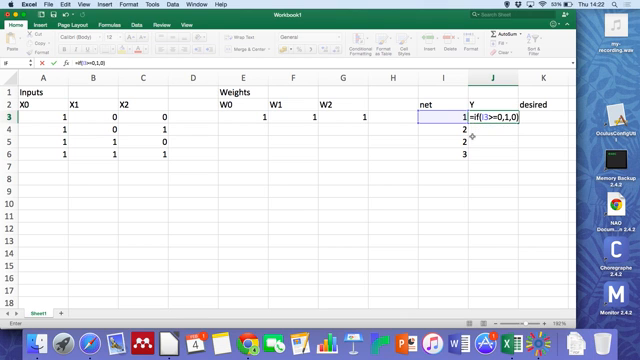
pyautogui.press('Return')
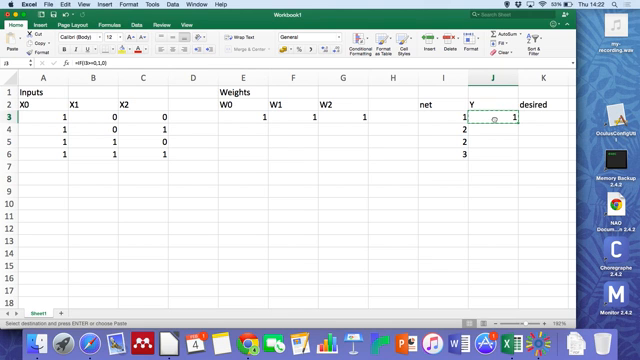
# - Paste the copied IF formula into J4:J6 so all four rows output 1
pyautogui.moveTo(490, 126); pyautogui.dragTo(490, 160)
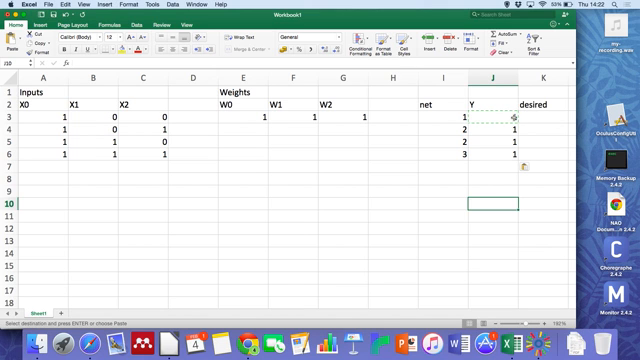
pyautogui.click(525, 111)
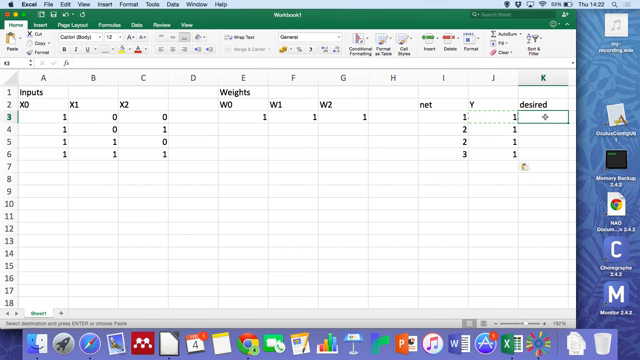
# - Enter desired outputs 0, 0, 0, 1 in K3:K6
pyautogui.write('0')
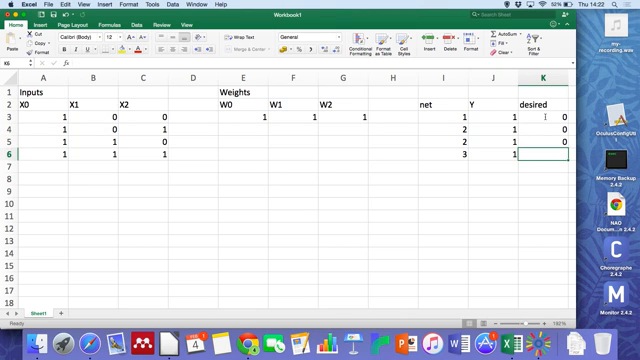
pyautogui.write('1')
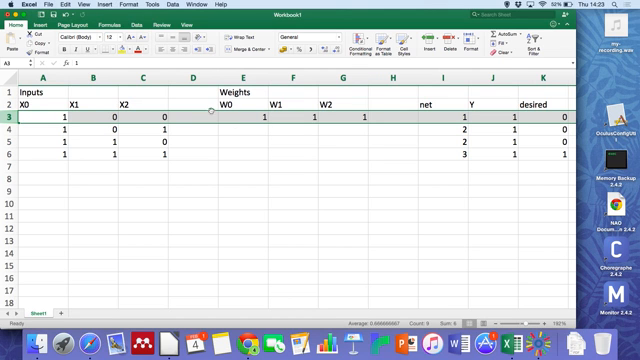
pyautogui.click(262, 124)
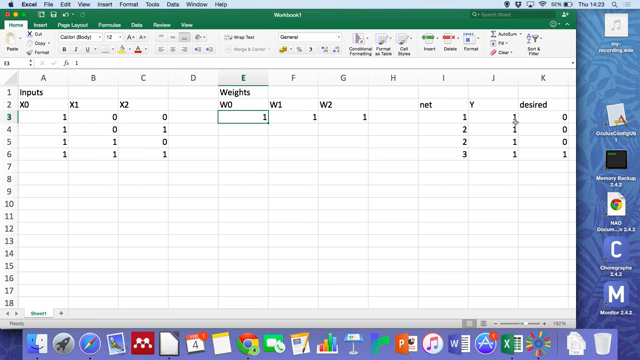
pyautogui.moveTo(518, 123)
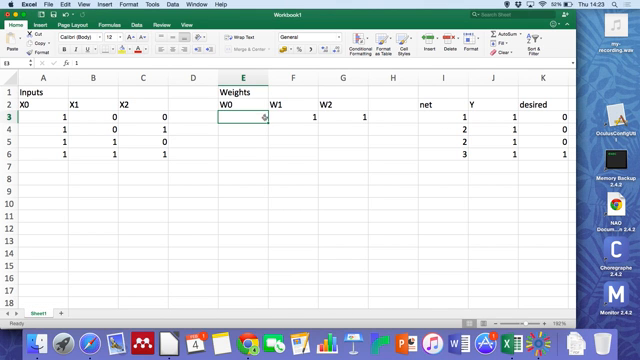
pyautogui.write('1')
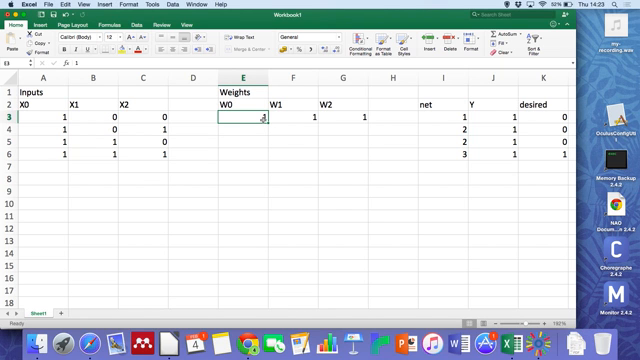
# - Change W0 in E3 to -1, recalculating Y to 0, 1, 1, 1
pyautogui.write('-1')
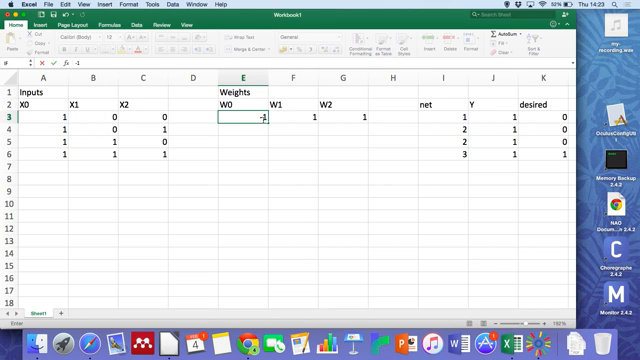
pyautogui.press('Return')
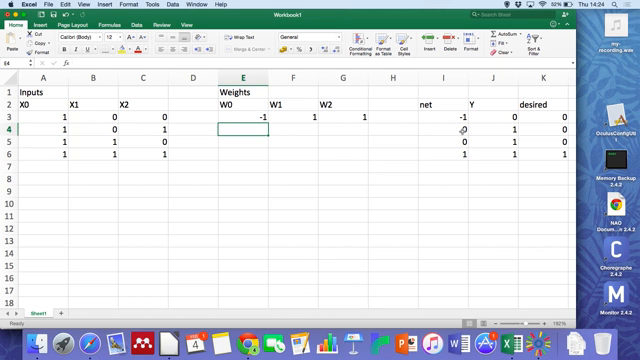
pyautogui.moveTo(347, 157)
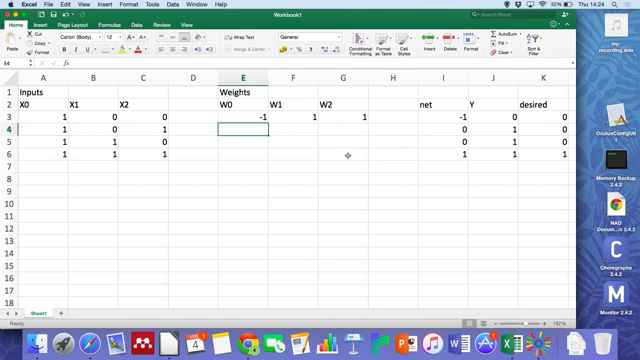
pyautogui.moveTo(305, 118)
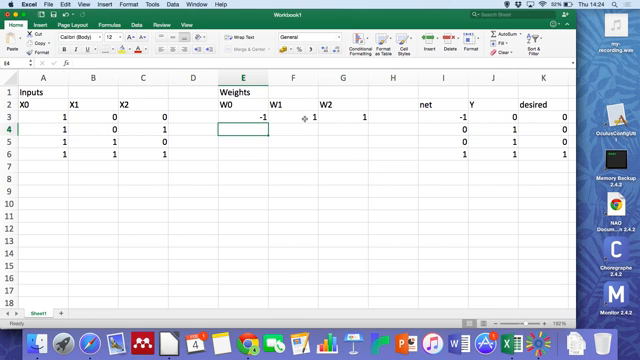
# - Try weight W1 as 2 in F3
pyautogui.click(291, 120)
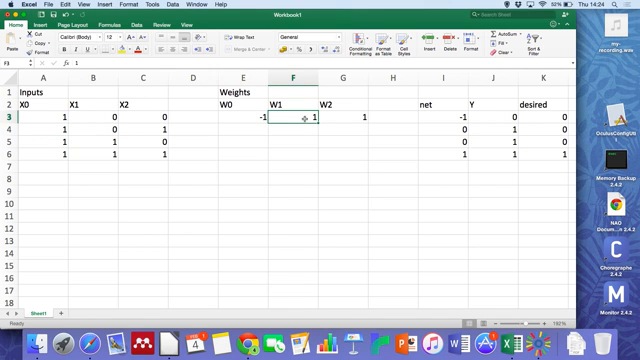
pyautogui.write('2')
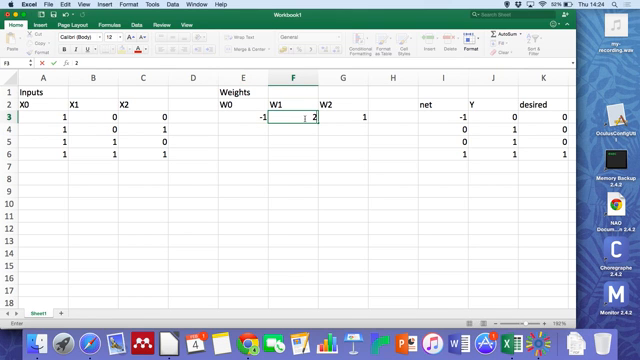
pyautogui.press('Return')
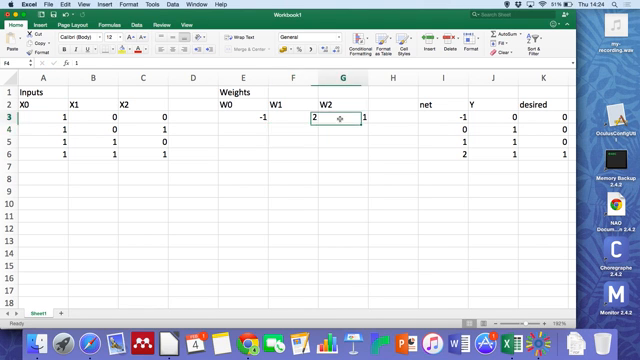
# - Set W2 in G3 to 0.5 and retype W1 as 0.5
pyautogui.doubleClick(322, 128)
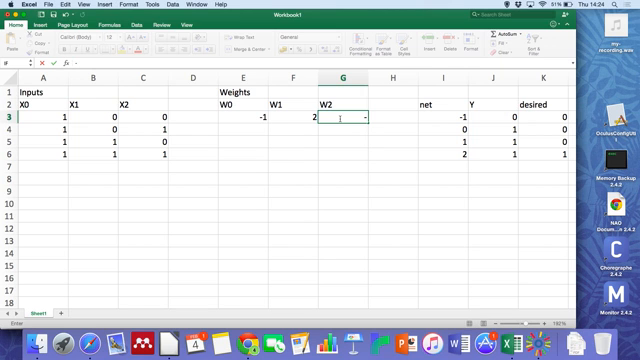
pyautogui.write('2')
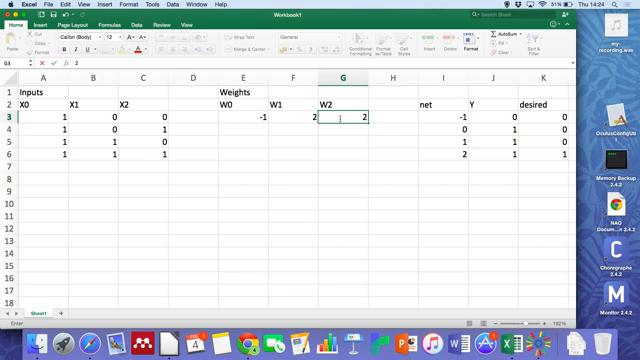
pyautogui.write('0')
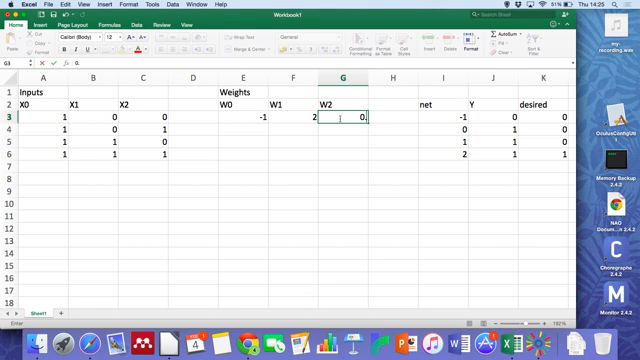
pyautogui.write('.5')
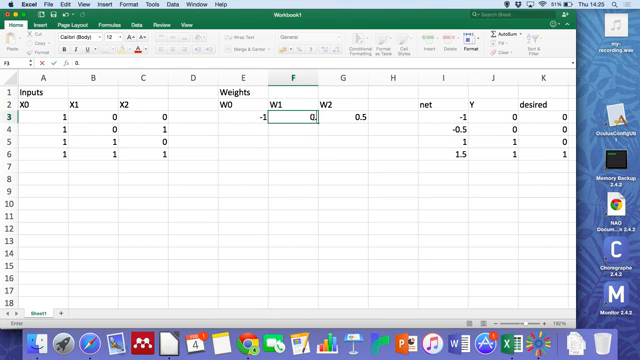
pyautogui.write('0.5')
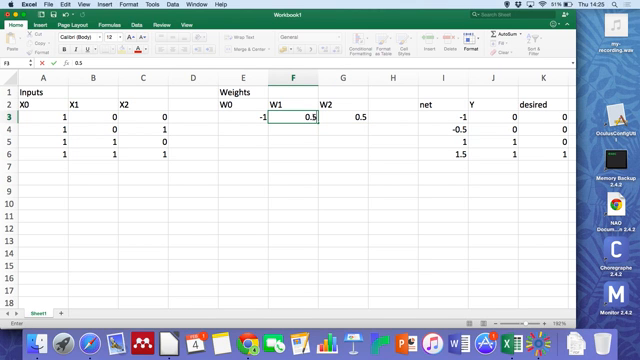